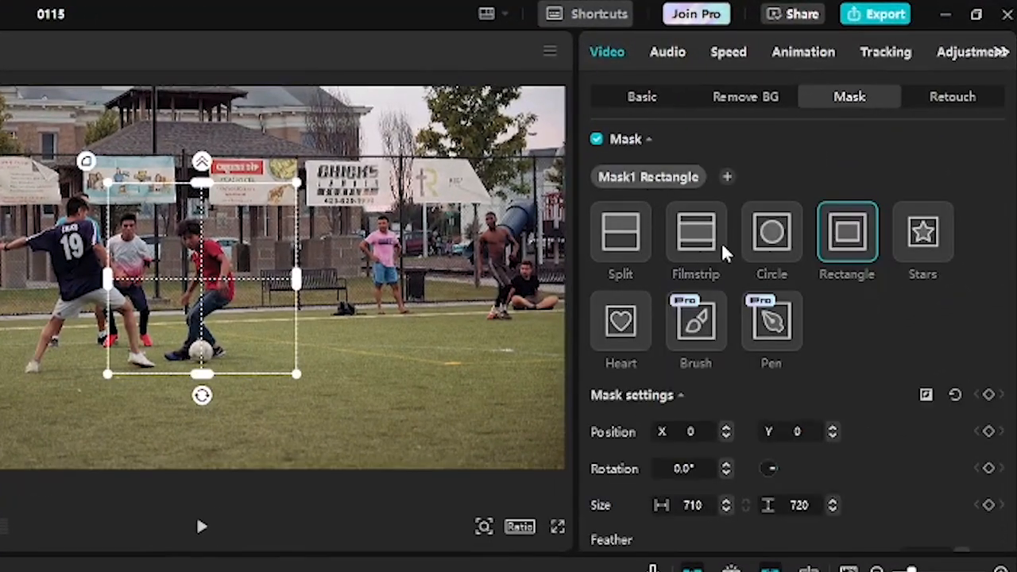
Move the rectangle mask down and change it to a circle mask around the ball
drag(201, 278, 205, 324)
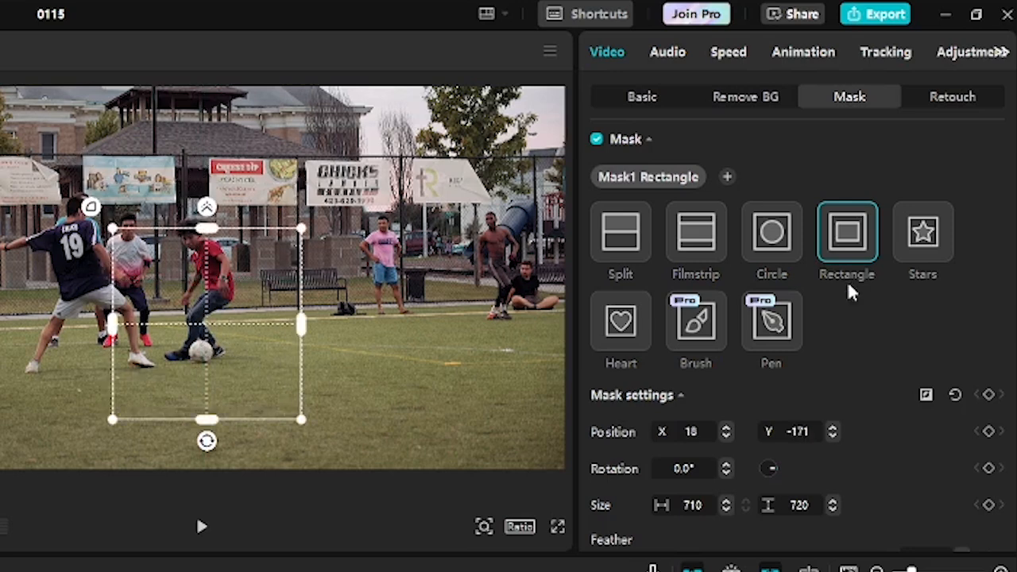
click(770, 232)
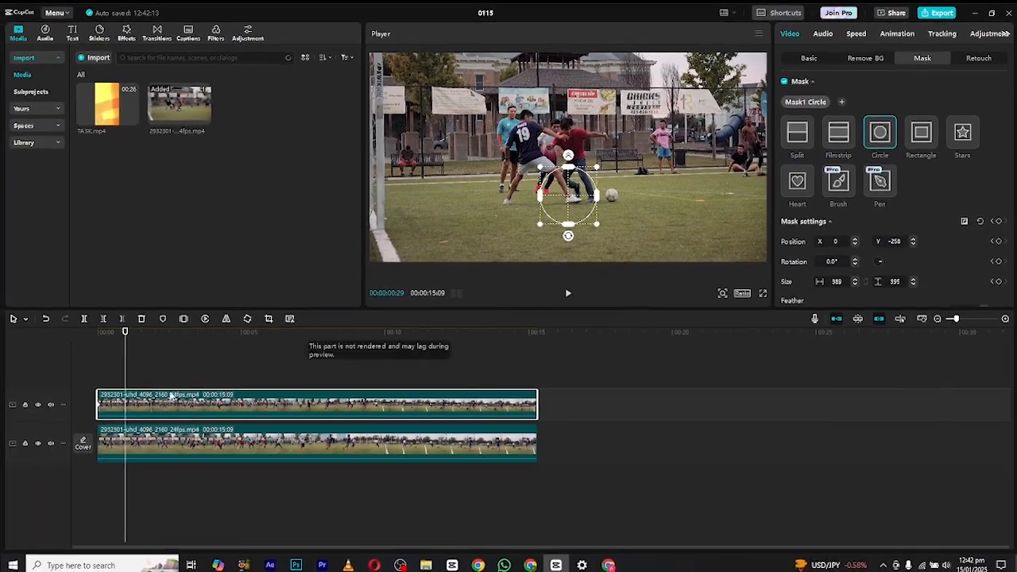
Keyframe the circle mask onto the ball at successive playhead positions through the first six seconds
drag(125, 331, 107, 332)
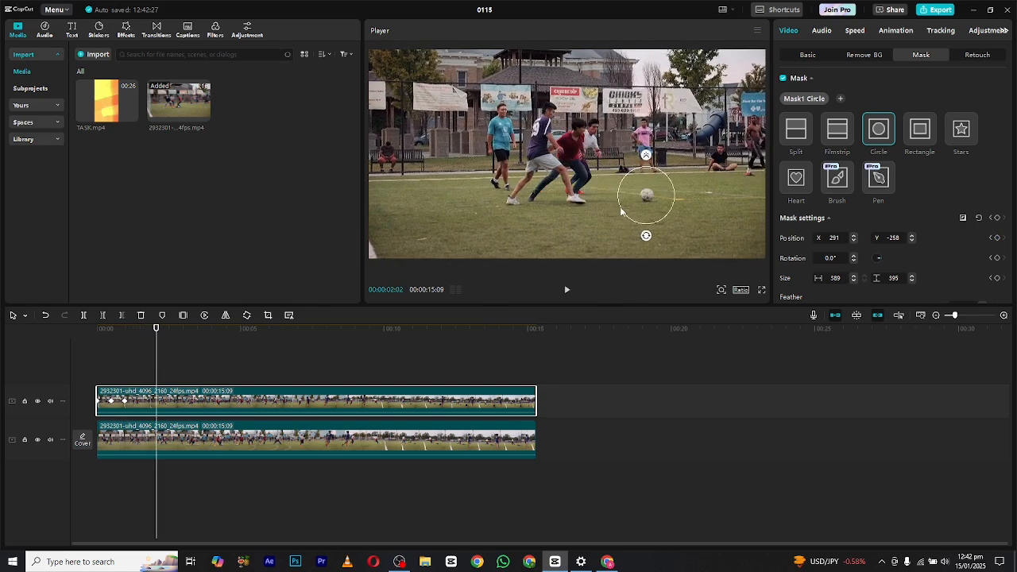
drag(156, 328, 183, 327)
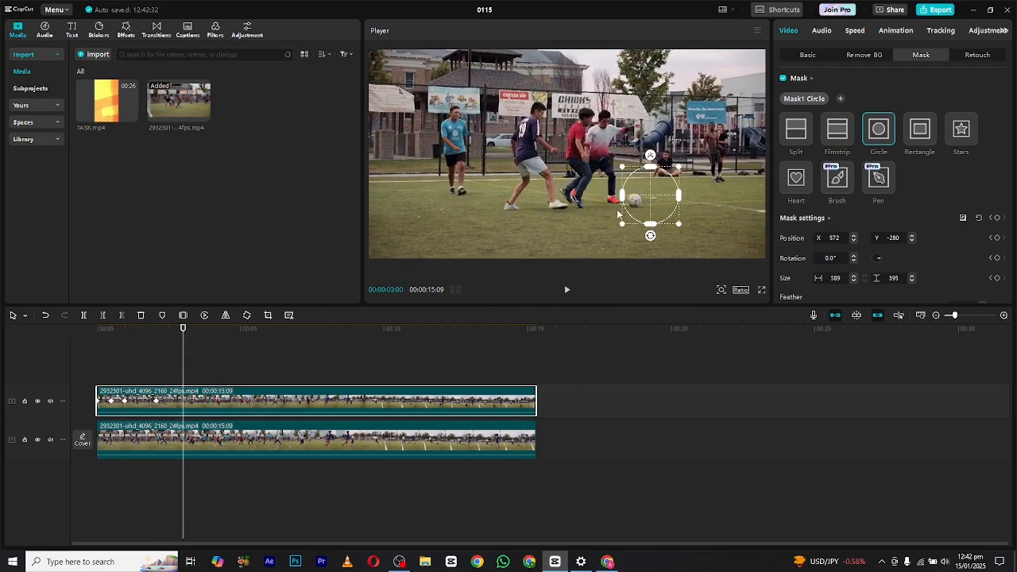
drag(183, 328, 212, 328)
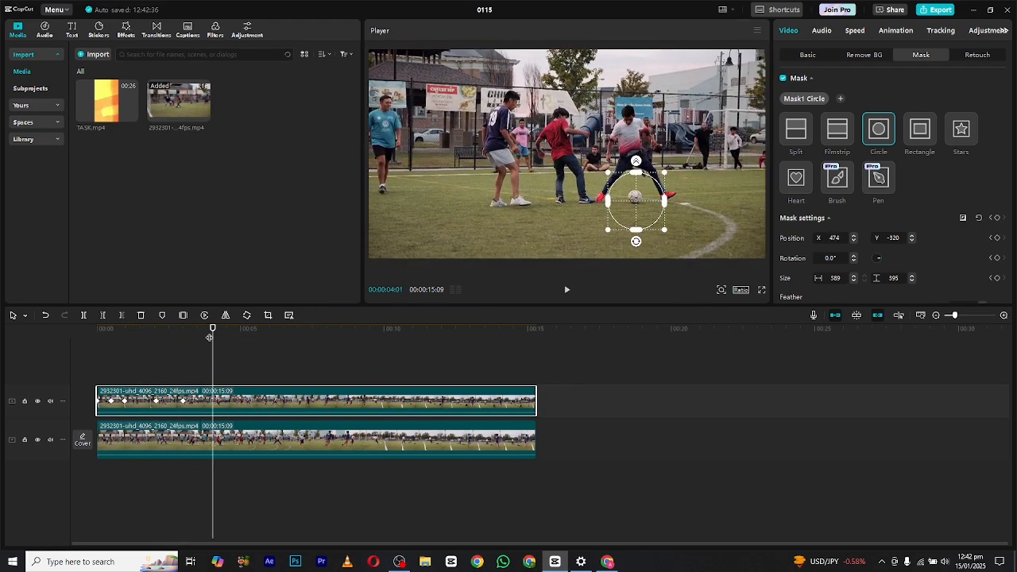
drag(212, 328, 224, 328)
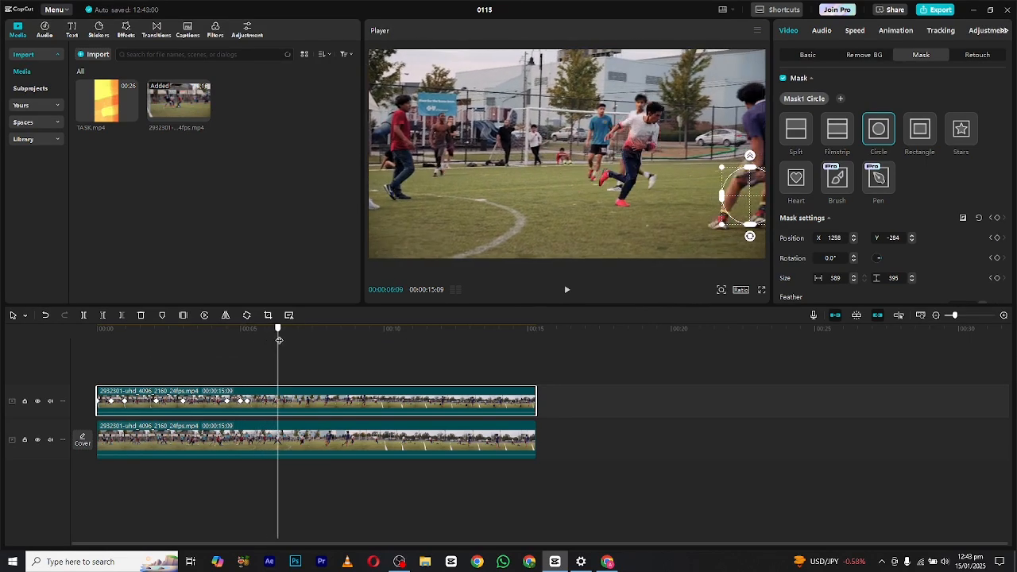
Keep repositioning the keyframed circle mask onto the ball at later points until the clip's final frame
drag(278, 328, 308, 328)
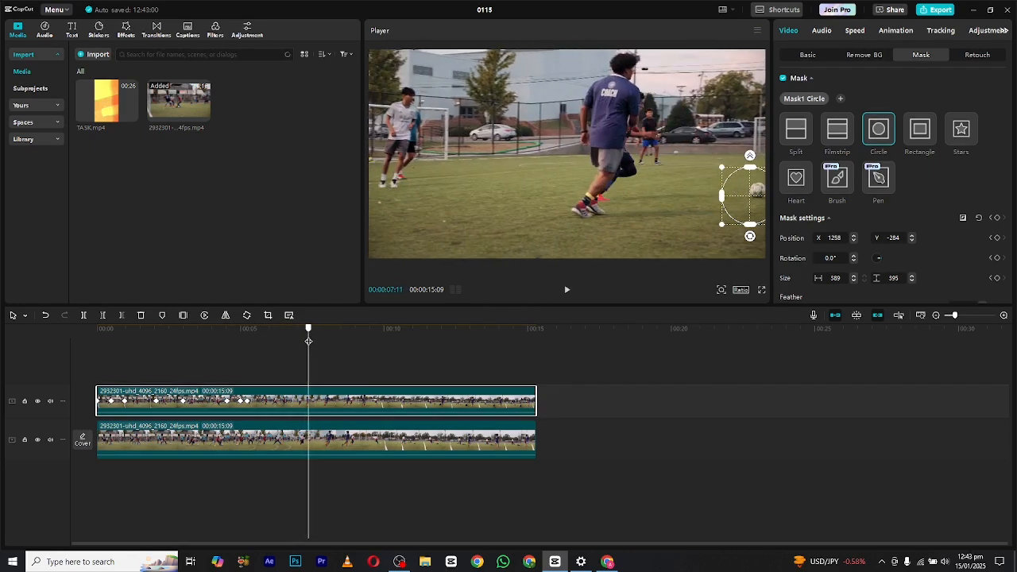
drag(743, 196, 754, 191)
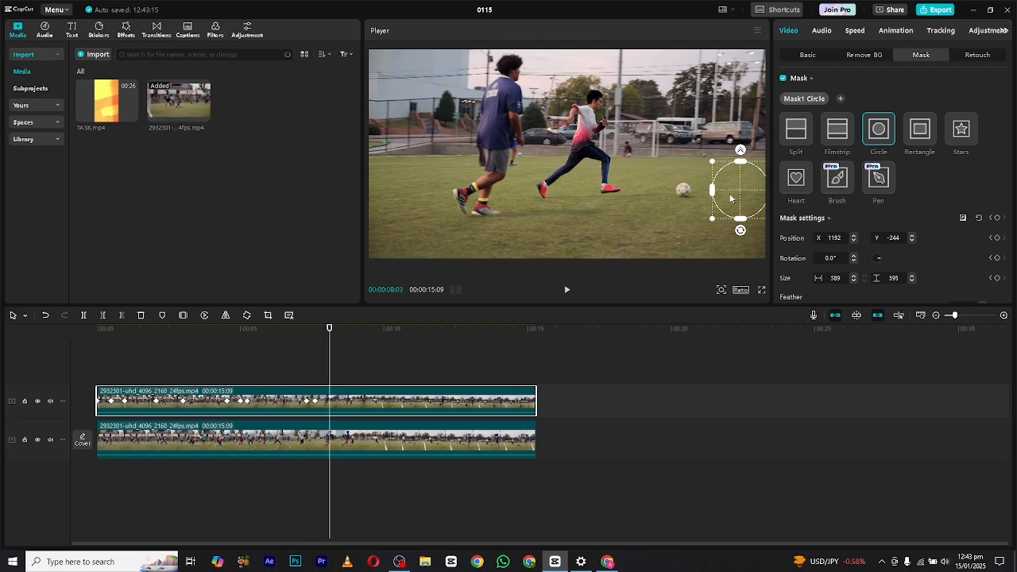
drag(739, 186, 686, 198)
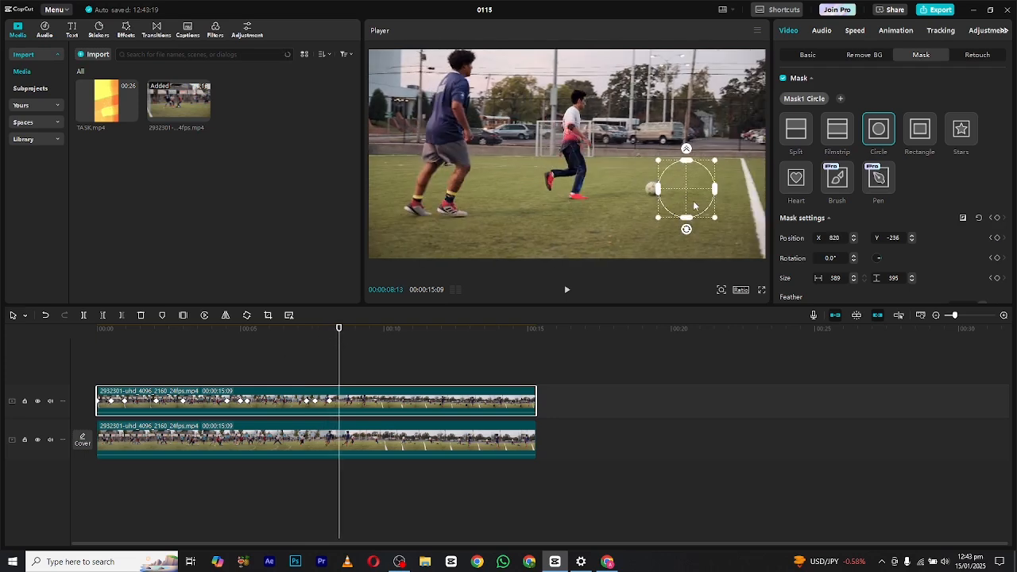
drag(687, 195, 652, 191)
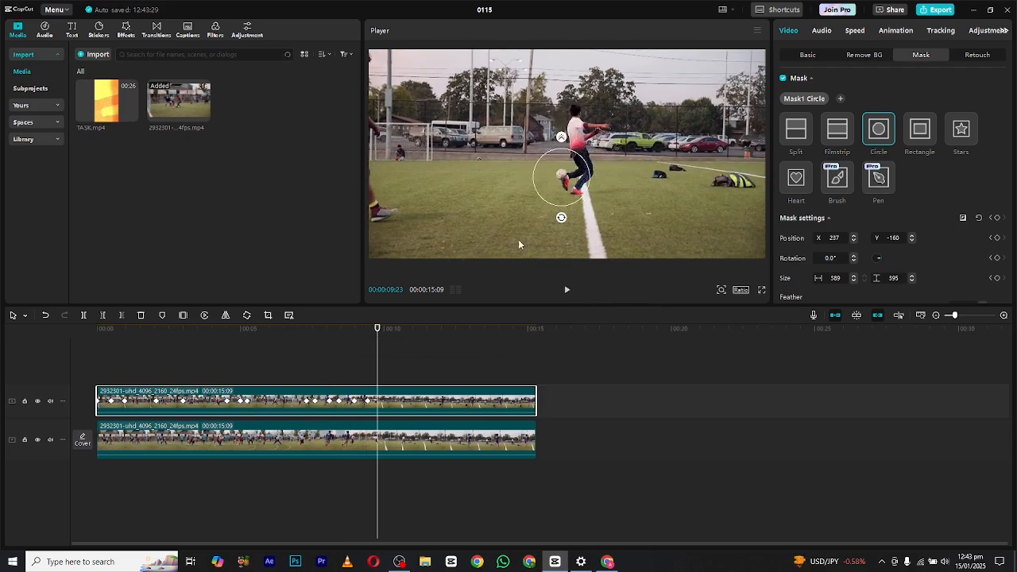
drag(379, 328, 399, 327)
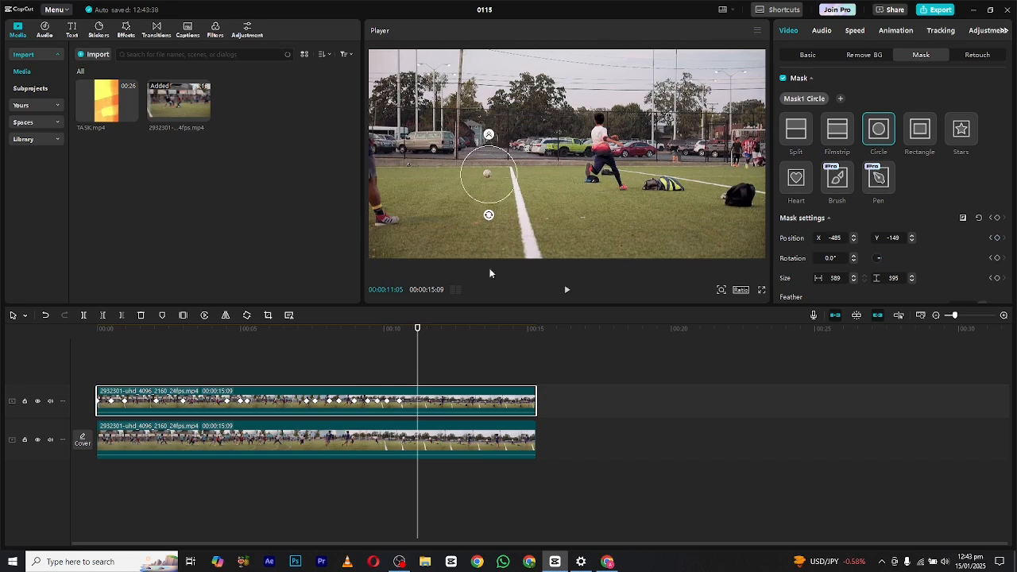
drag(417, 327, 437, 328)
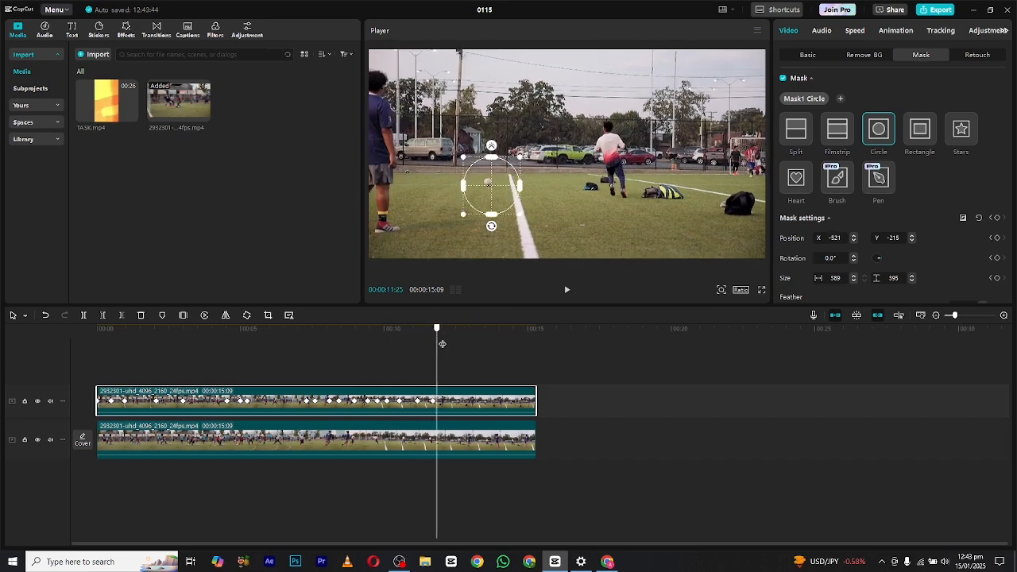
drag(436, 327, 463, 327)
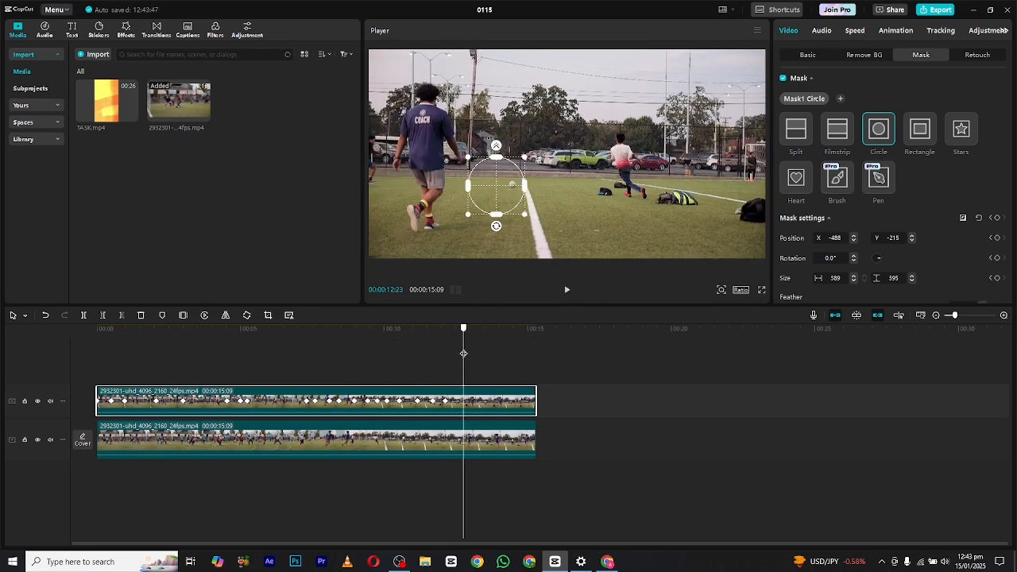
drag(464, 327, 476, 327)
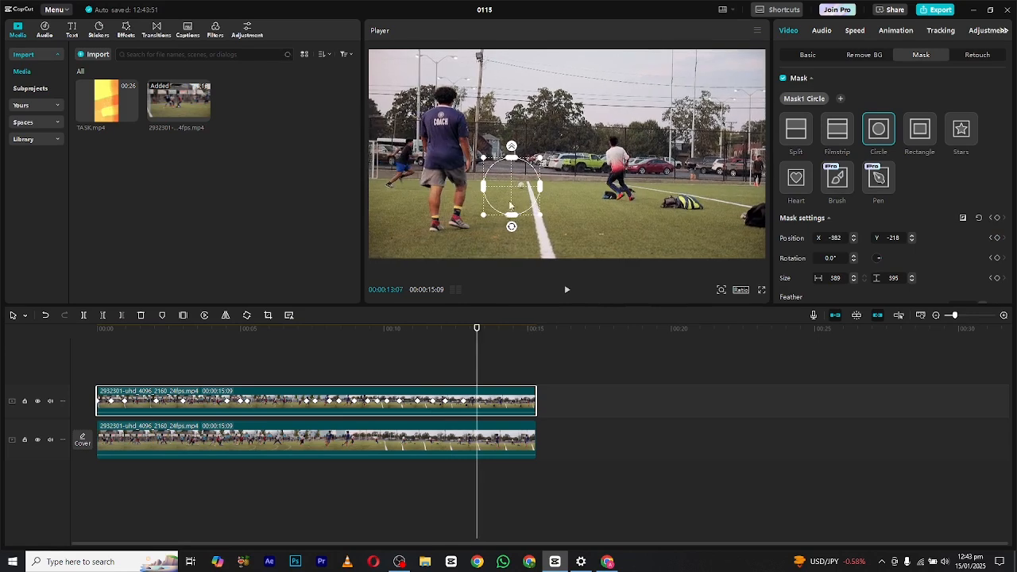
drag(477, 328, 500, 328)
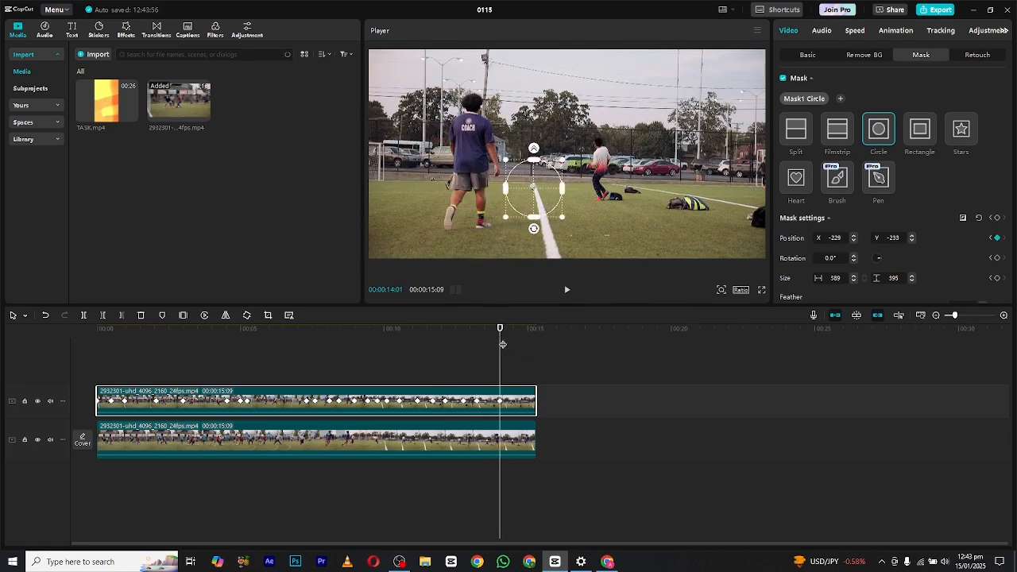
drag(501, 328, 532, 328)
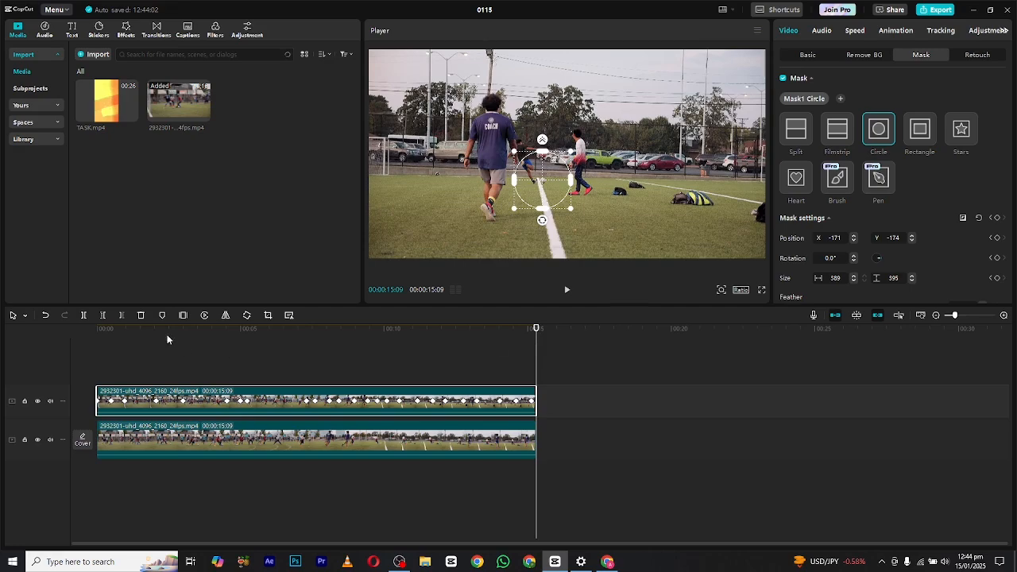
Select the lower duplicate clip and lower its Blend opacity to 18% in Video > Basic
click(567, 289)
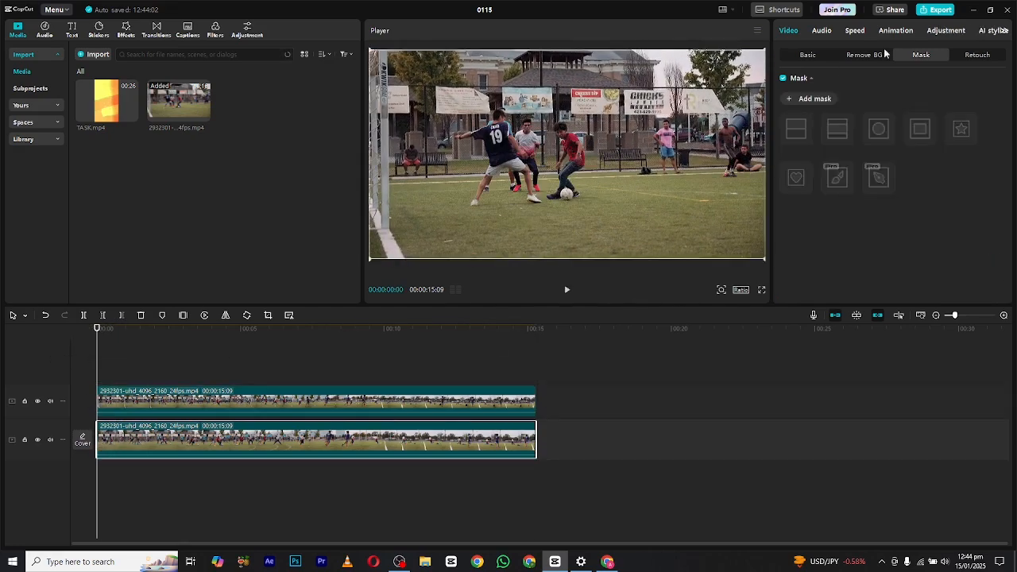
click(808, 55)
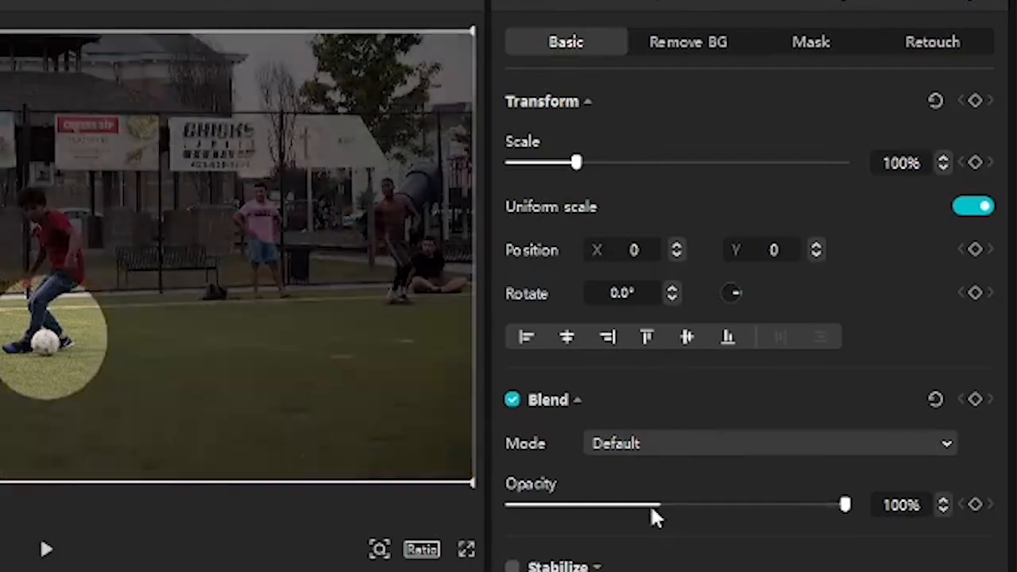
drag(844, 505, 573, 505)
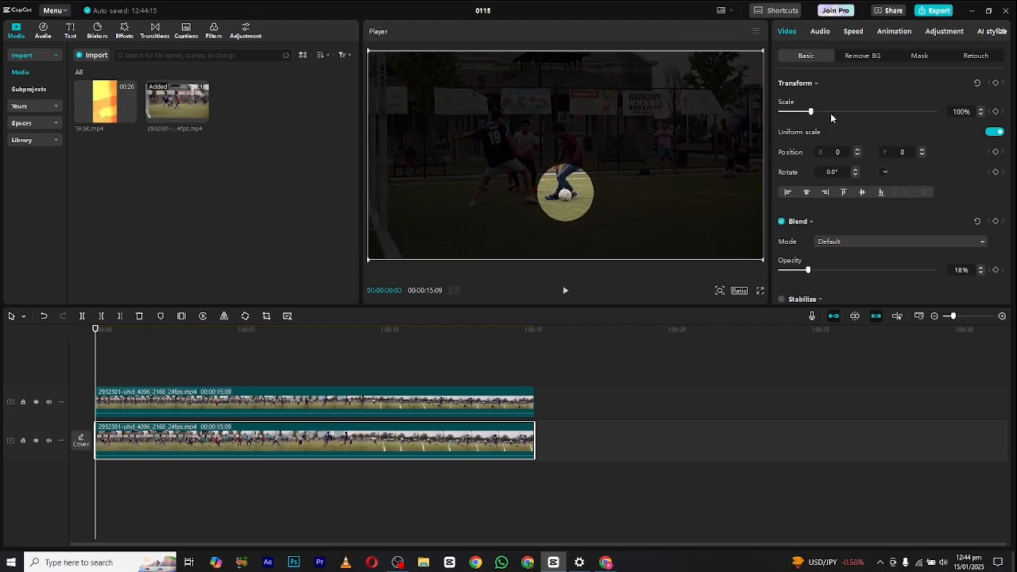
scroll(down, 3)
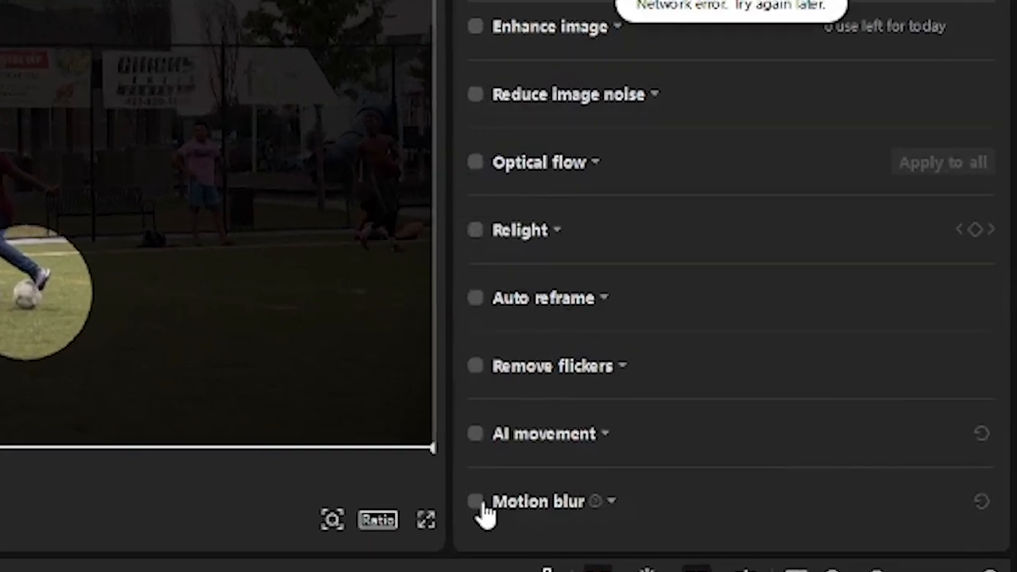
Enable Motion blur on the top spotlight clip at blur strength 100
click(475, 501)
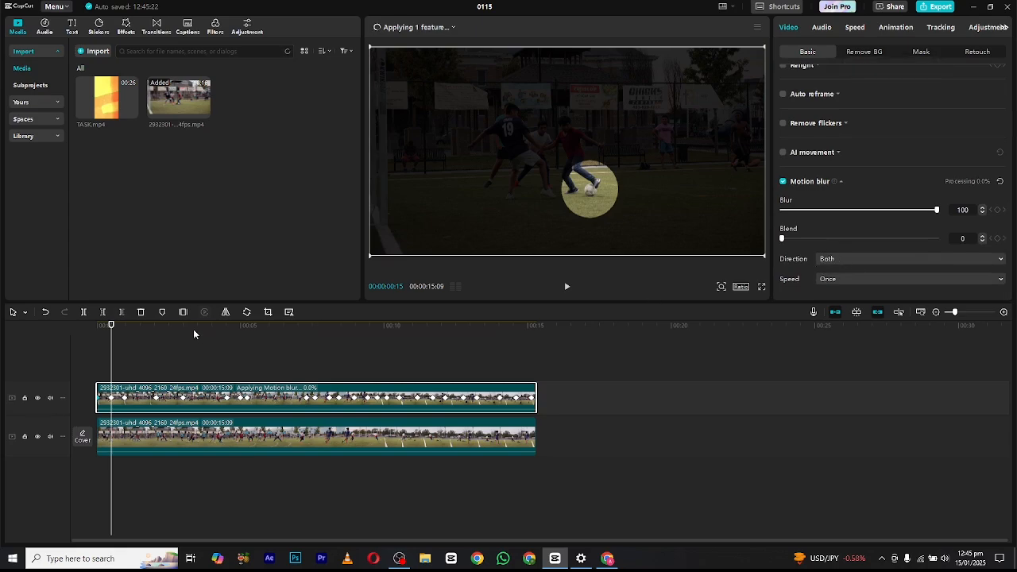
click(921, 55)
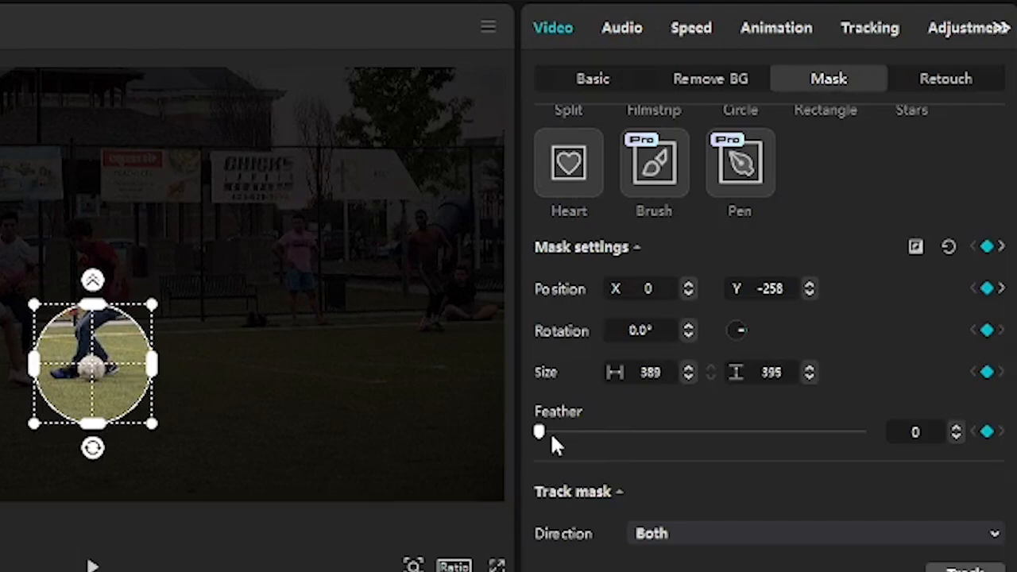
Raise the circle mask's Feather so the ball spotlight's edge fades softly
drag(540, 431, 621, 432)
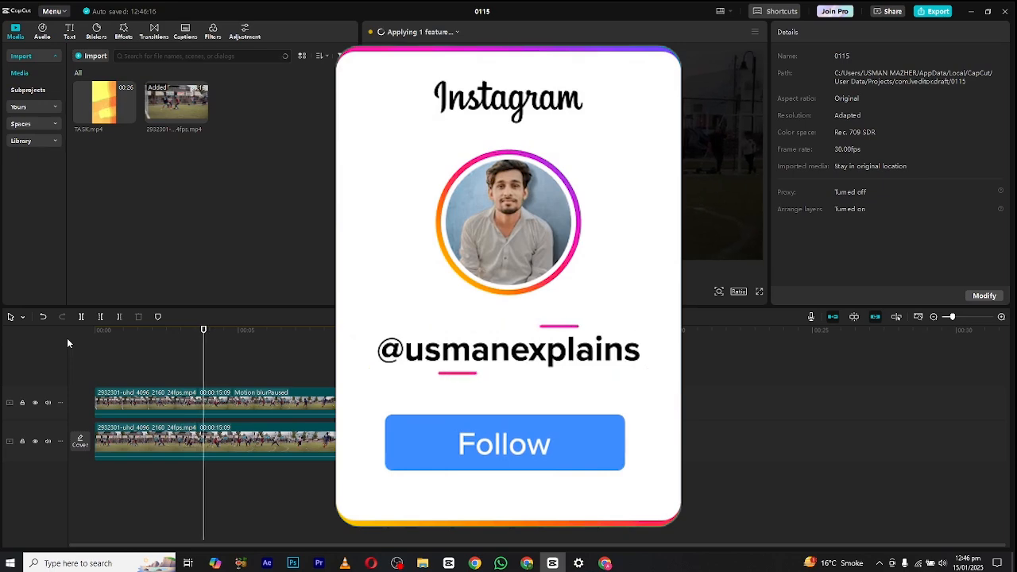
click(504, 442)
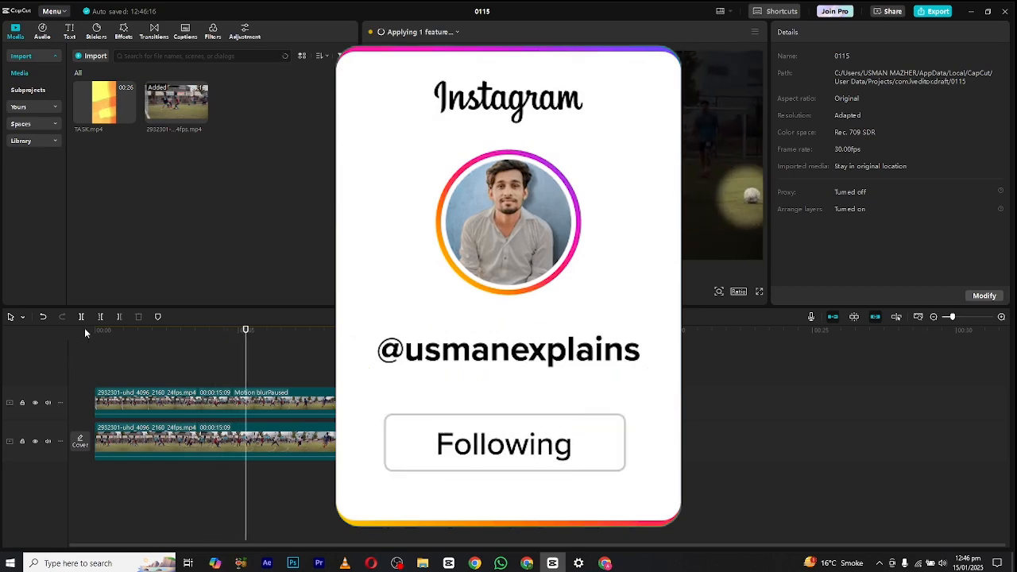